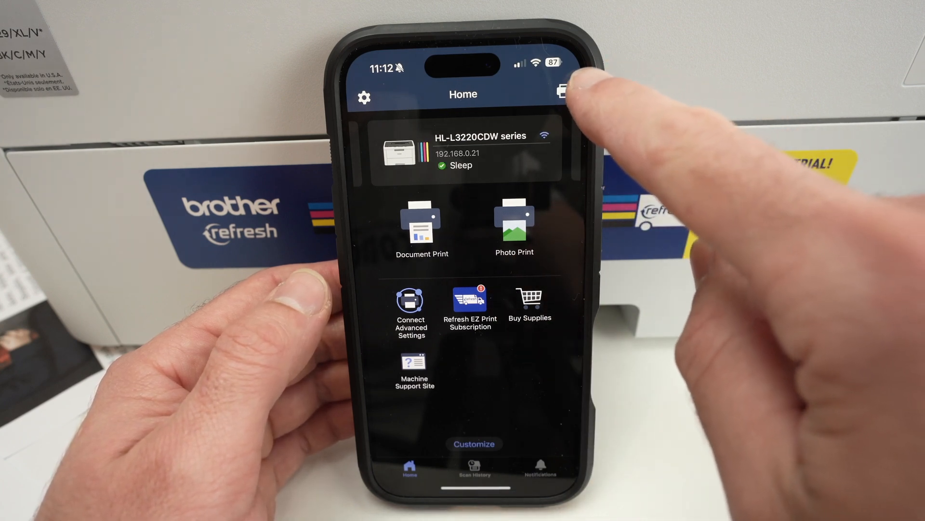
Open the connected HL-L3220CDW printer's options in Brother Mobile Connect
{"action": "left_click", "coordinate": [565, 90]}
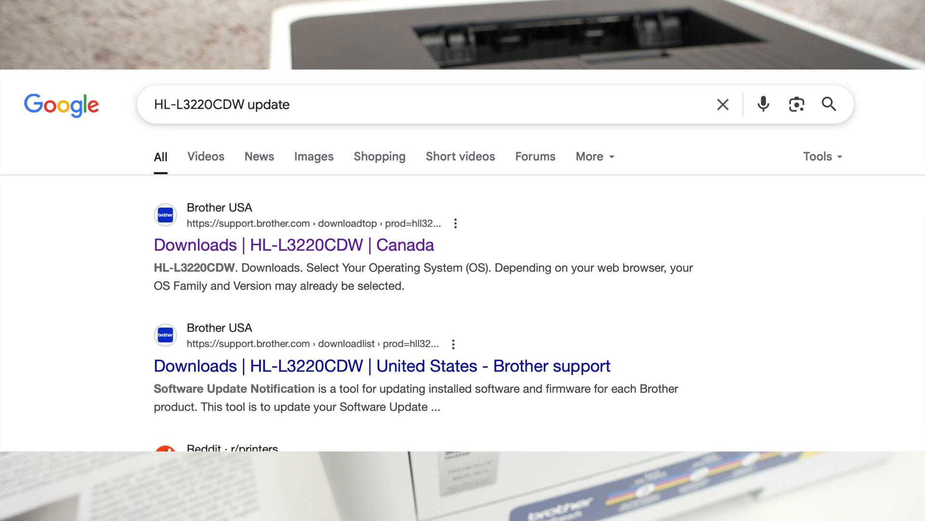
Open the Brother support Downloads page for the HL-L3220CDW from the search results
{"action": "left_click", "coordinate": [195, 244]}
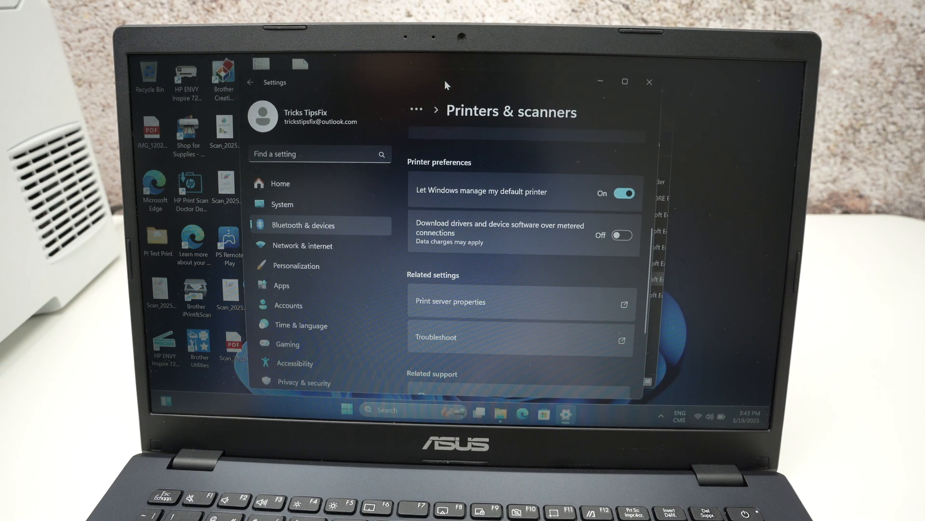
{"action": "mouse_move", "coordinate": [336, 168]}
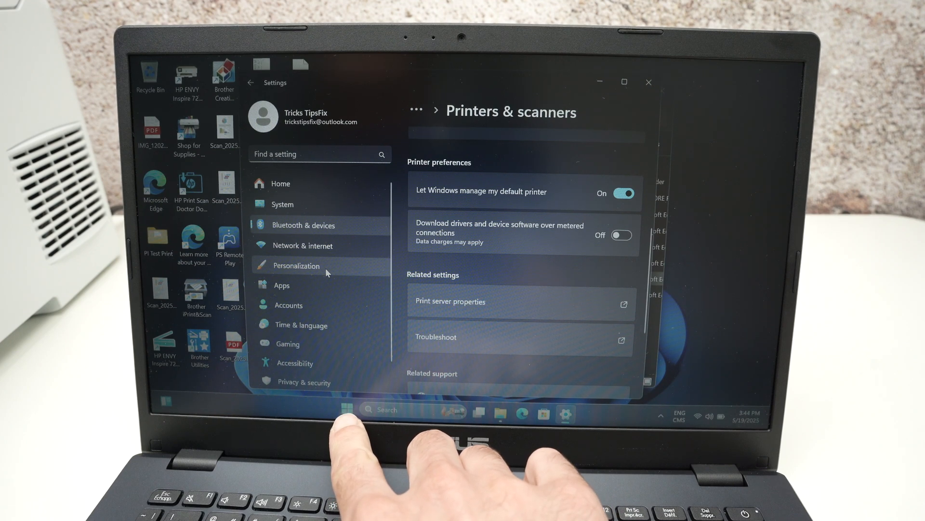
{"action": "left_click", "coordinate": [304, 225]}
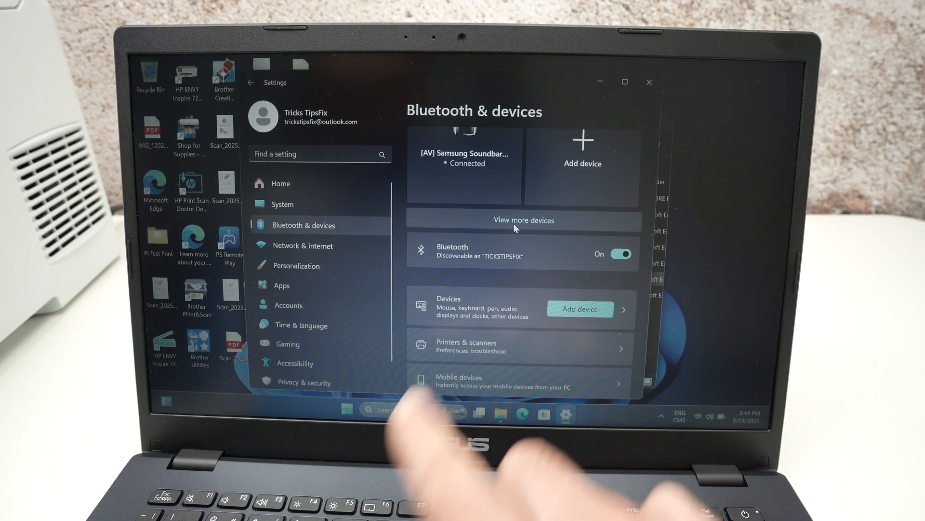
{"action": "left_click", "coordinate": [466, 345]}
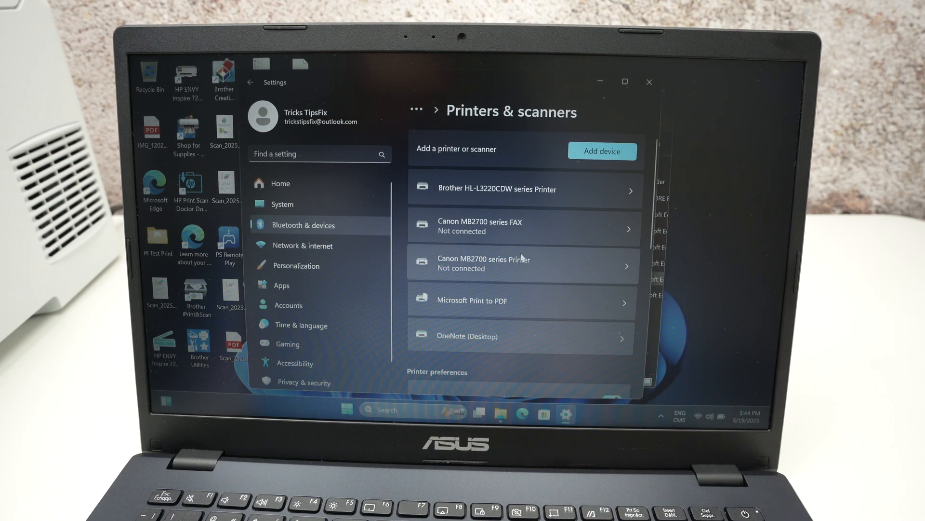
{"action": "scroll", "scroll_direction": "down", "scroll_amount": 3}
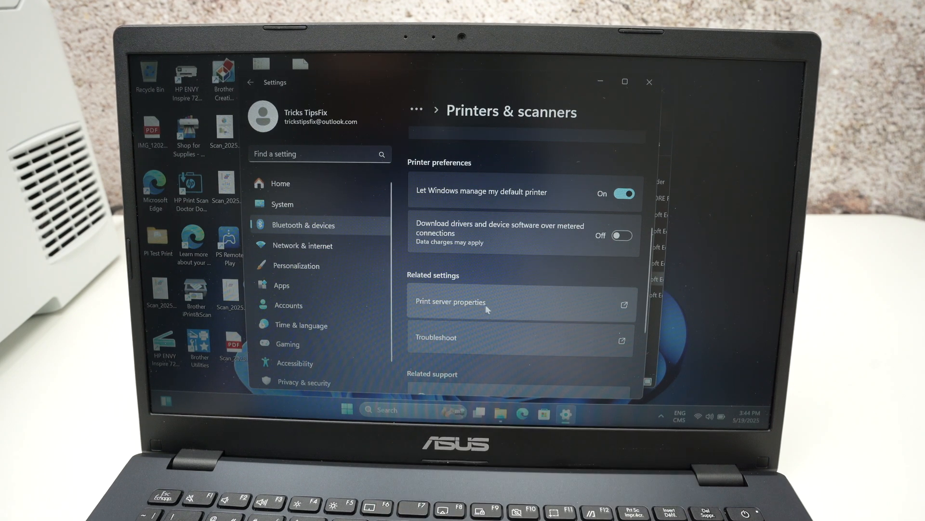
Uncheck 'Show informational notifications for local printers' on the Print server properties Advanced tab
{"action": "left_click", "coordinate": [450, 302]}
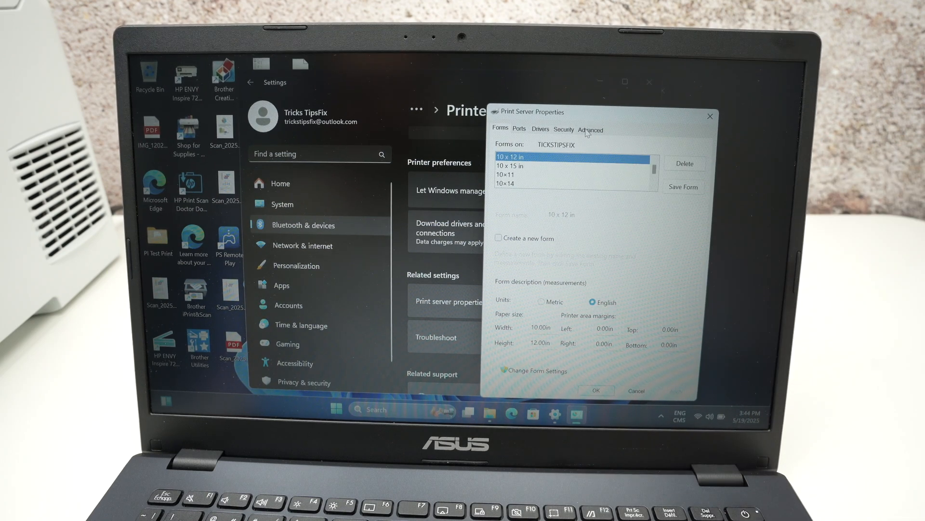
{"action": "left_click", "coordinate": [591, 129]}
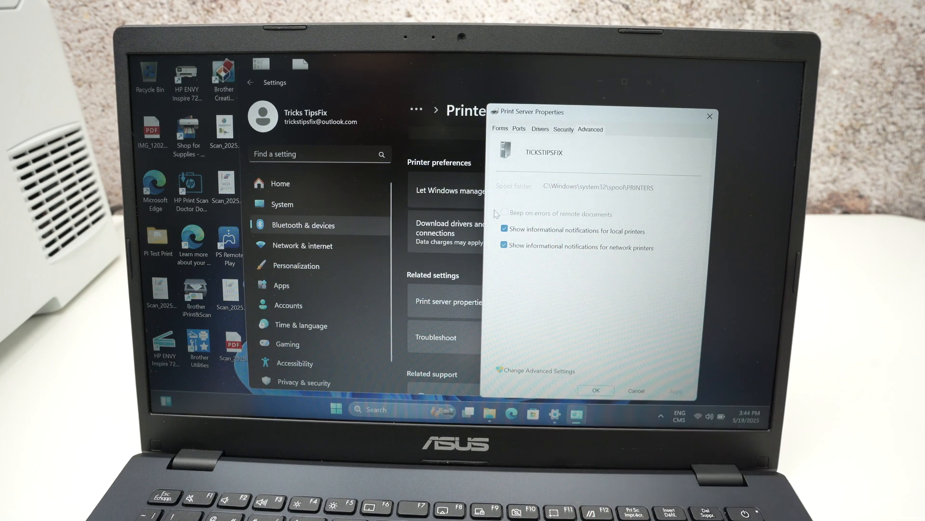
{"action": "left_click", "coordinate": [503, 230]}
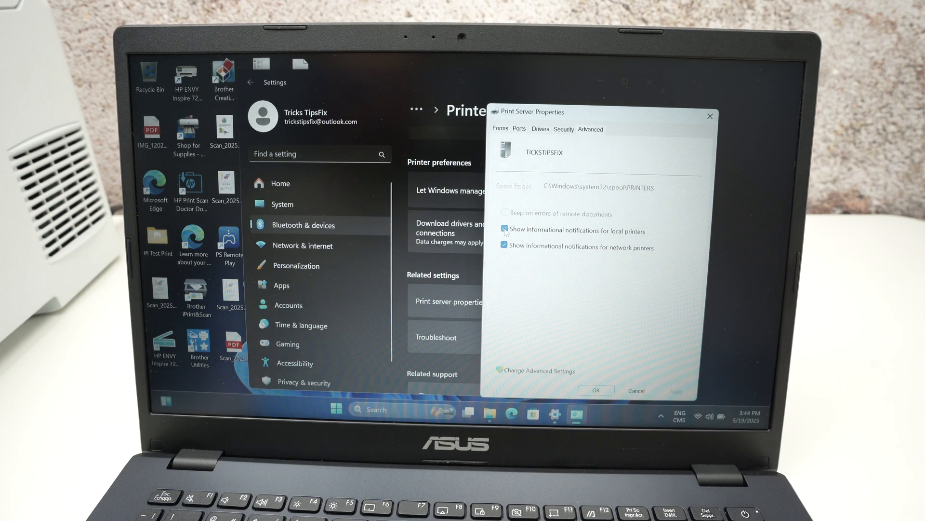
{"action": "left_click", "coordinate": [504, 230]}
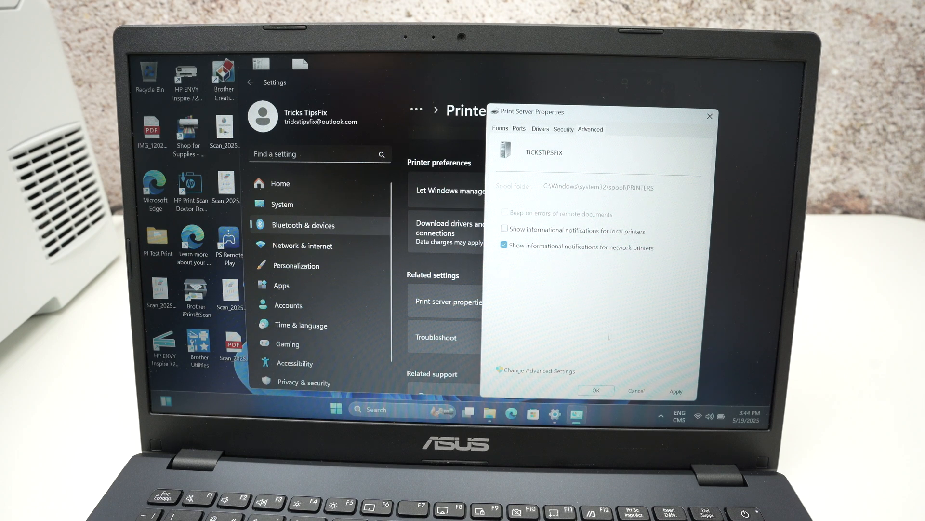